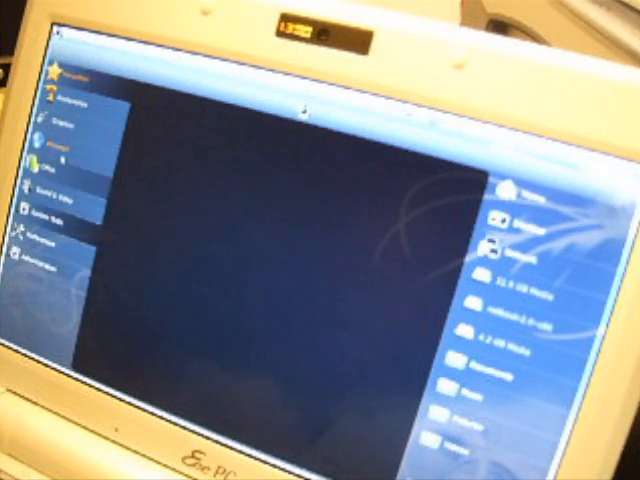
- Select the Internet category in the launcher sidebar to reach Firefox Web Browser
{"action": "left_click", "coordinate": [45, 147]}
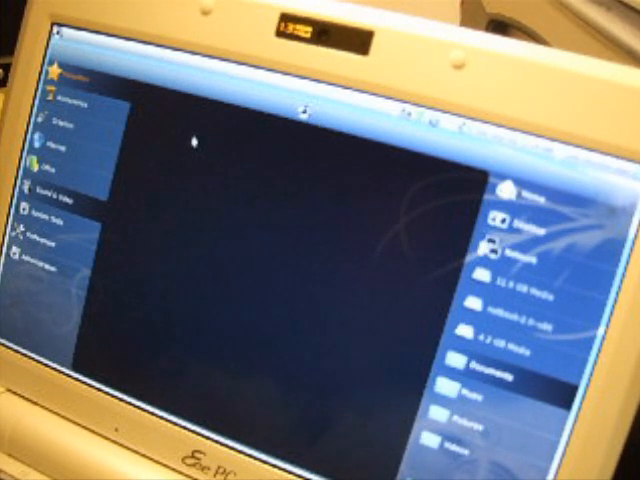
{"action": "mouse_move", "coordinate": [212, 160]}
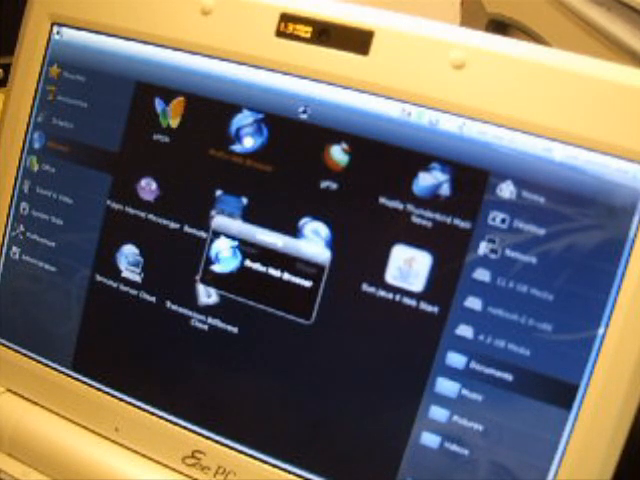
{"action": "left_click", "coordinate": [248, 120]}
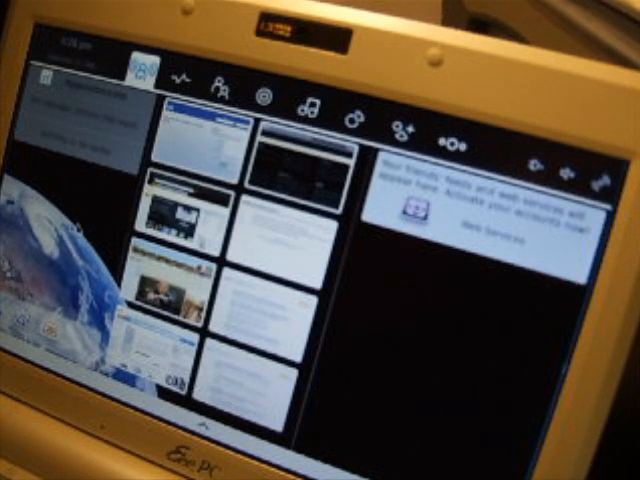
{"action": "mouse_move", "coordinate": [457, 280]}
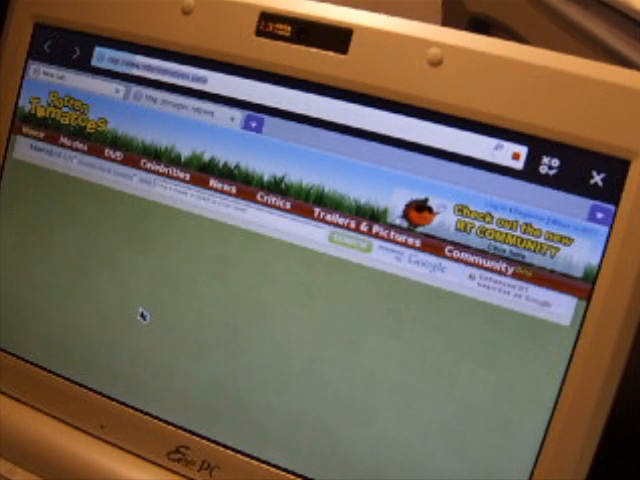
{"action": "mouse_move", "coordinate": [133, 258]}
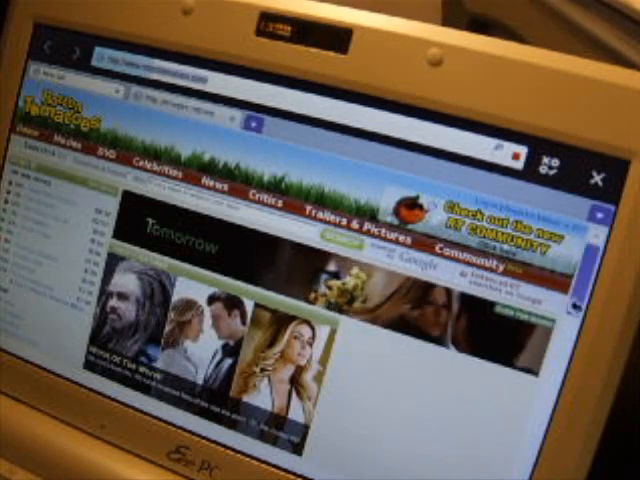
- Scroll the loaded Rotten Tomatoes page down to the featured films and ticket ad
{"action": "scroll", "scroll_direction": "down", "scroll_amount": 3}
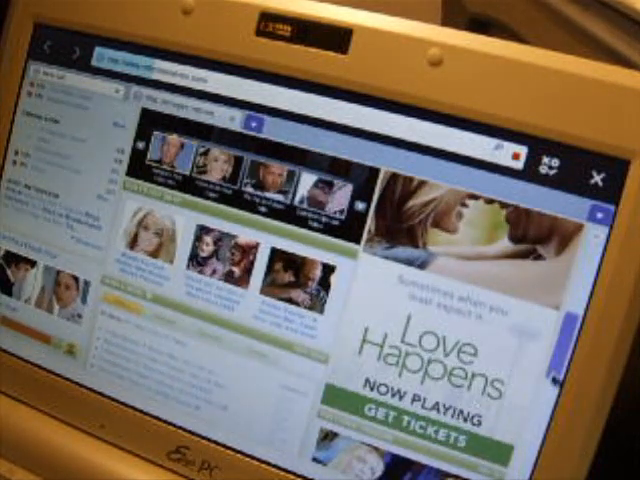
{"action": "scroll", "scroll_direction": "down", "scroll_amount": 3}
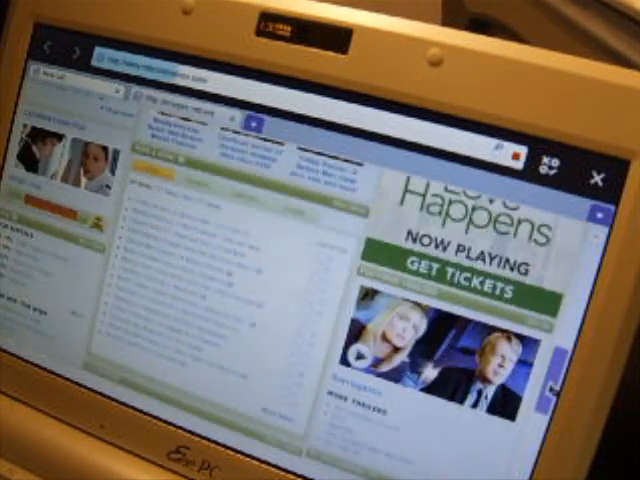